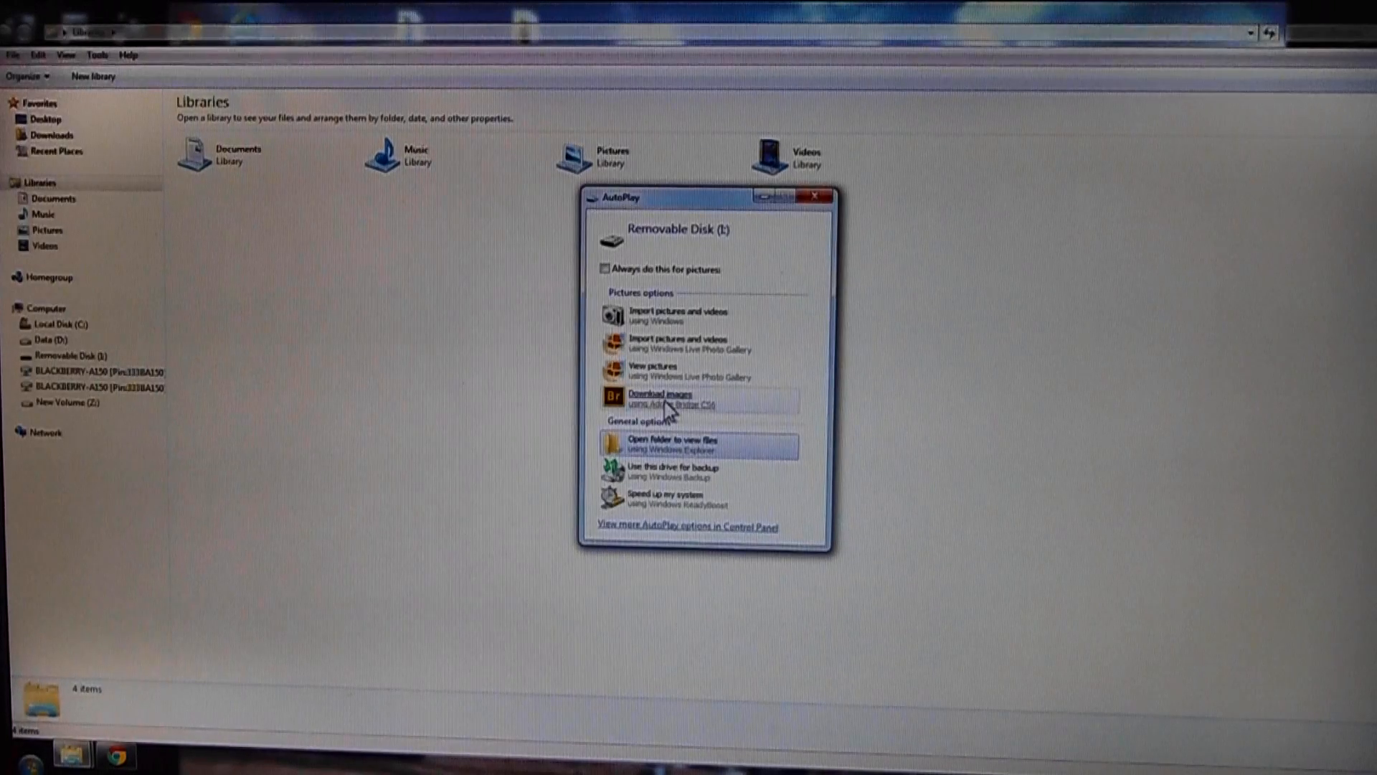
{"action": "mouse_move", "coordinate": [673, 445]}
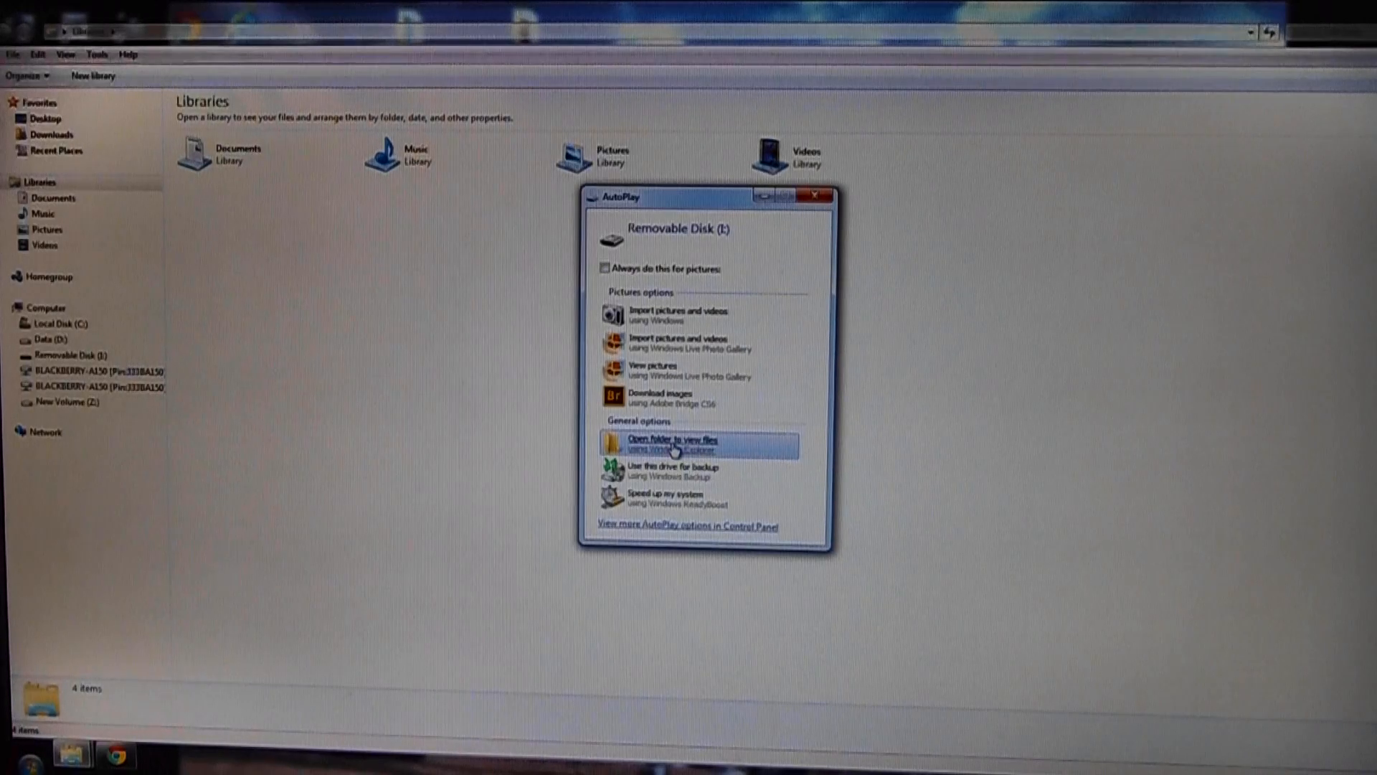
- From AutoPlay, browse into the card's DCIM\100MSDCF folder to show the 18 JPG photos
{"action": "left_click", "coordinate": [673, 444]}
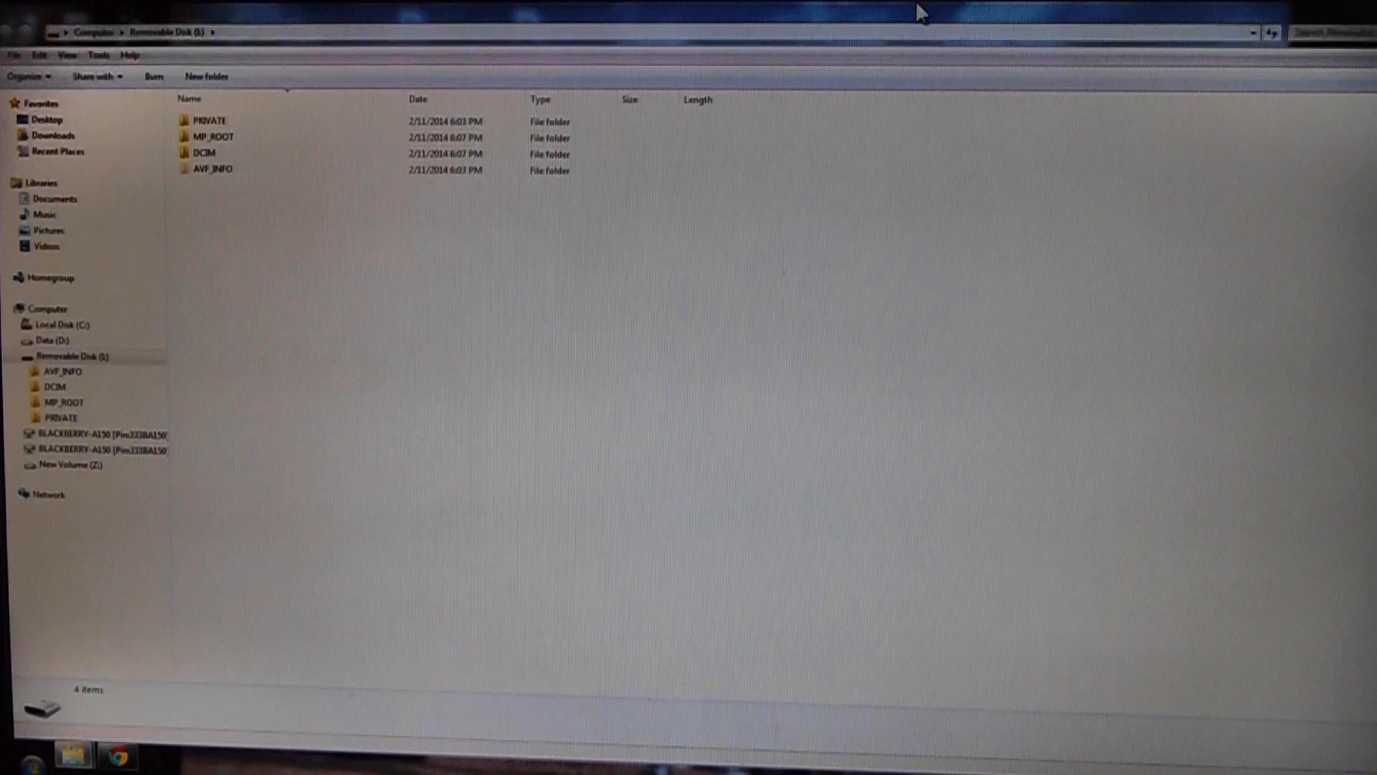
{"action": "mouse_move", "coordinate": [341, 202]}
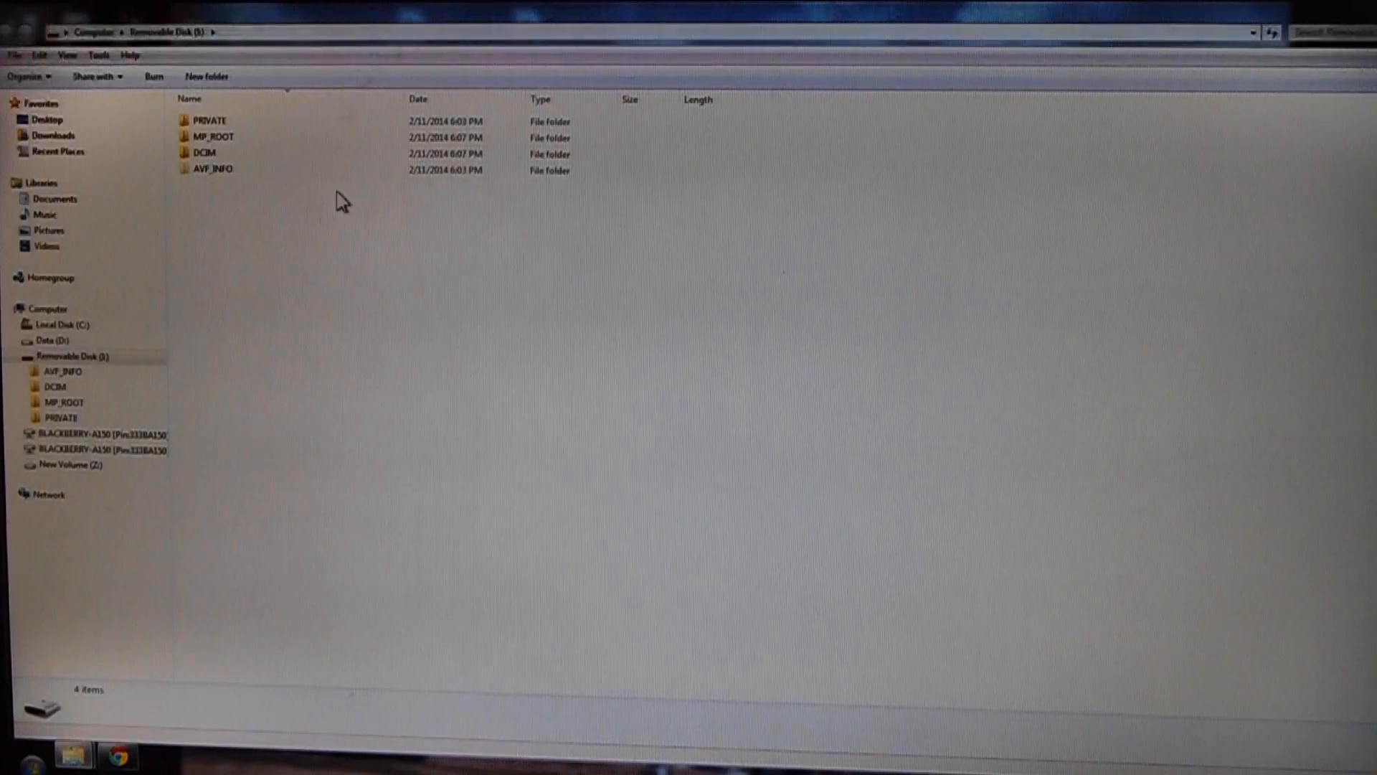
{"action": "mouse_move", "coordinate": [204, 154]}
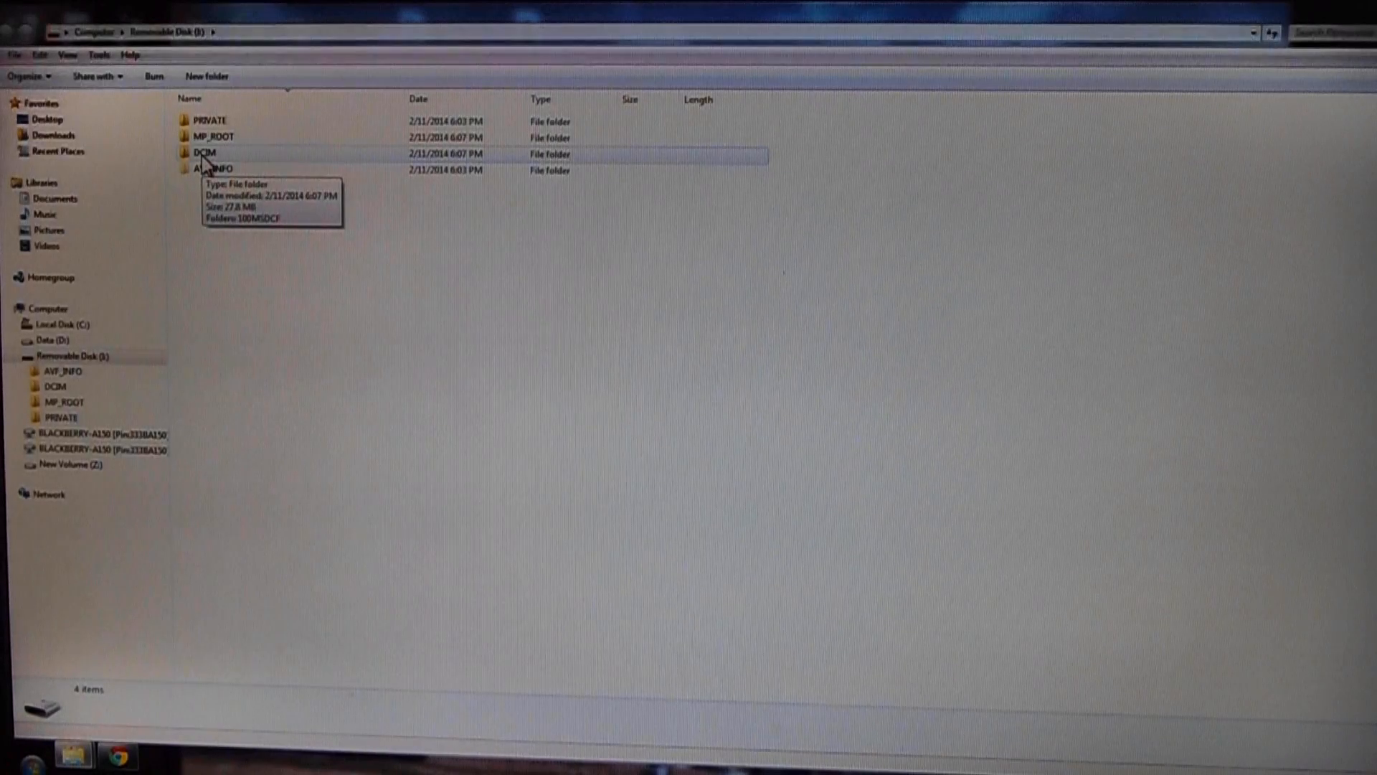
{"action": "double_click", "coordinate": [203, 153]}
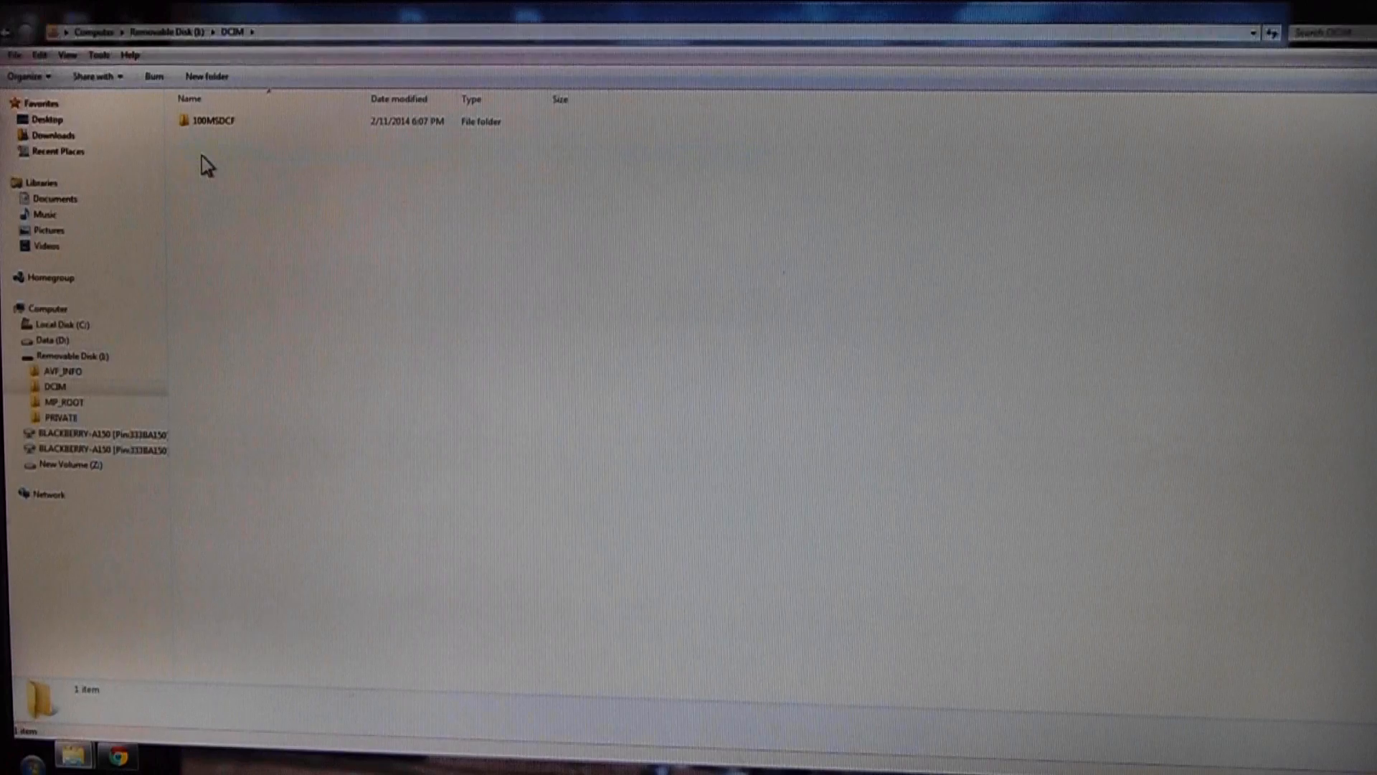
{"action": "left_click", "coordinate": [215, 120]}
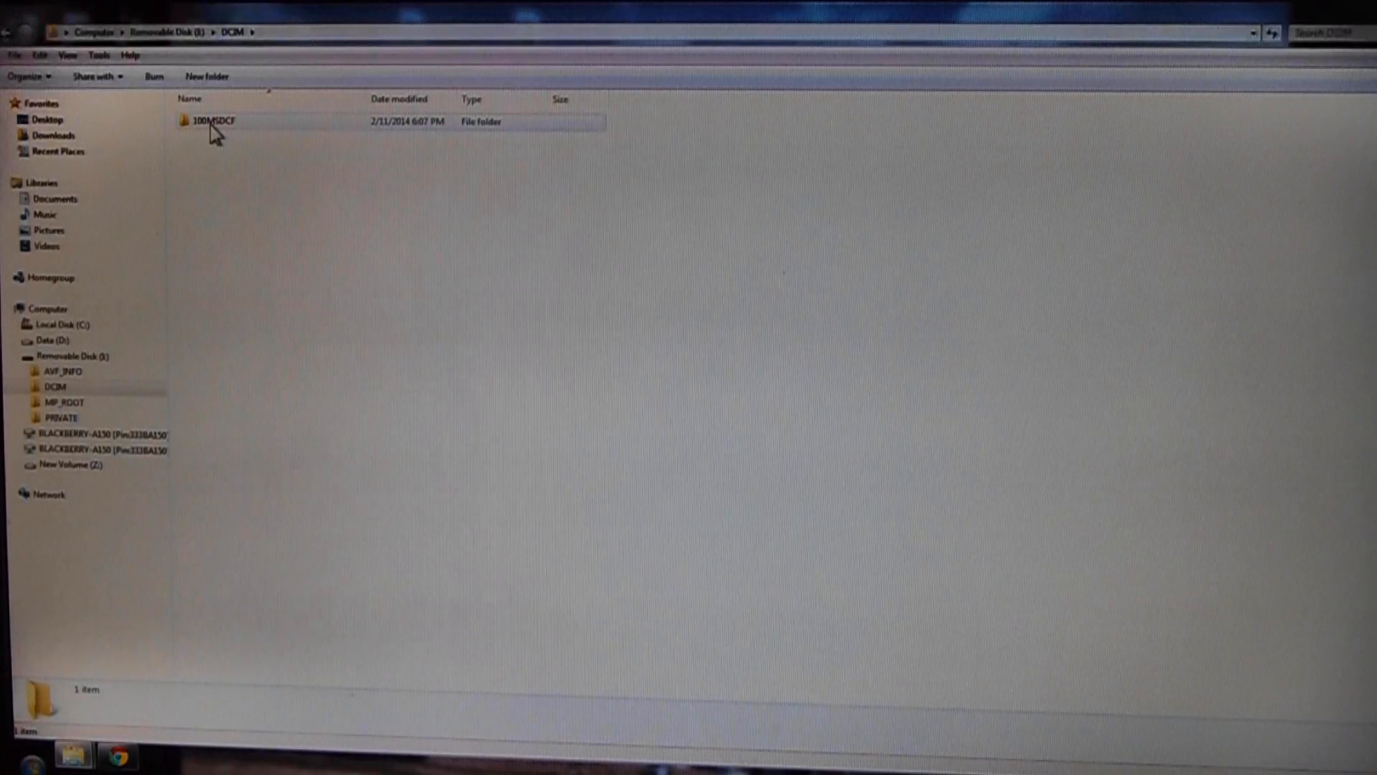
{"action": "double_click", "coordinate": [215, 121]}
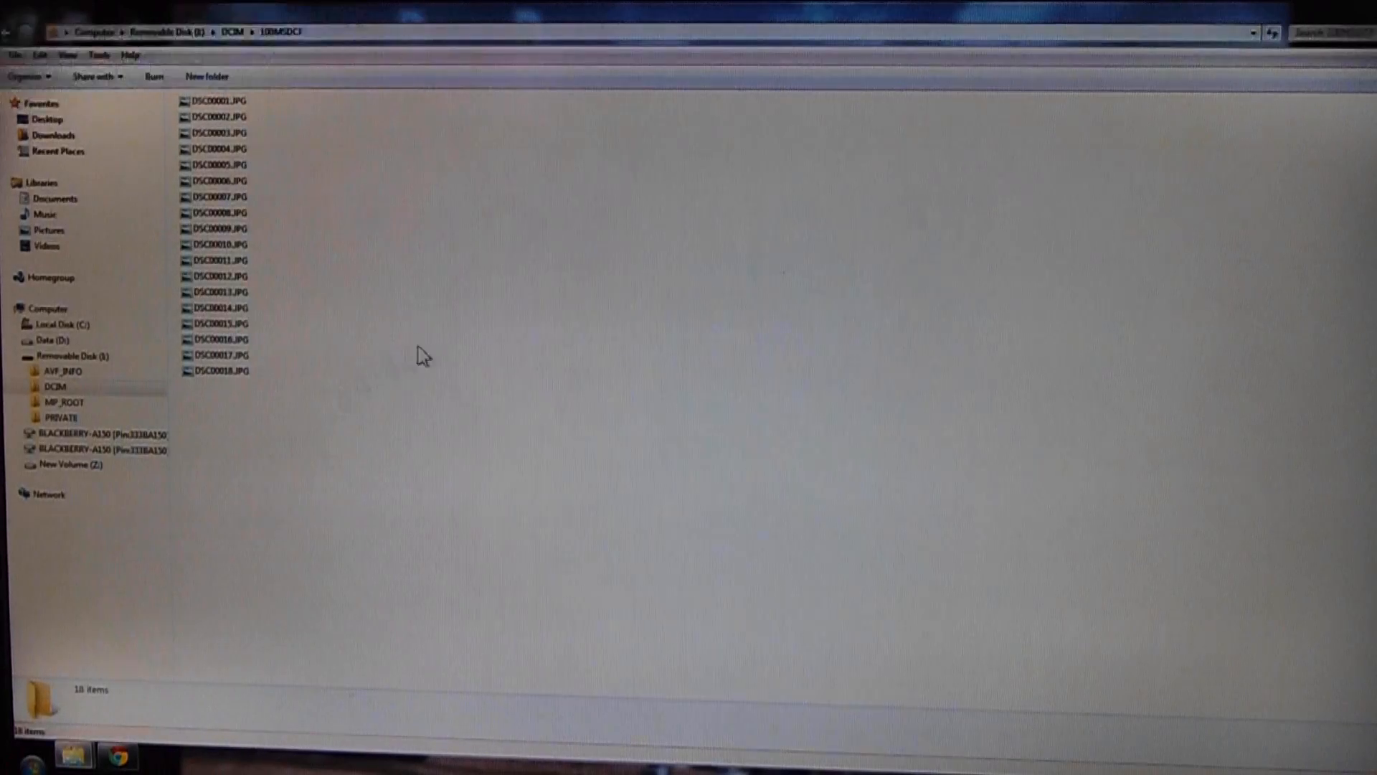
{"action": "mouse_move", "coordinate": [312, 407]}
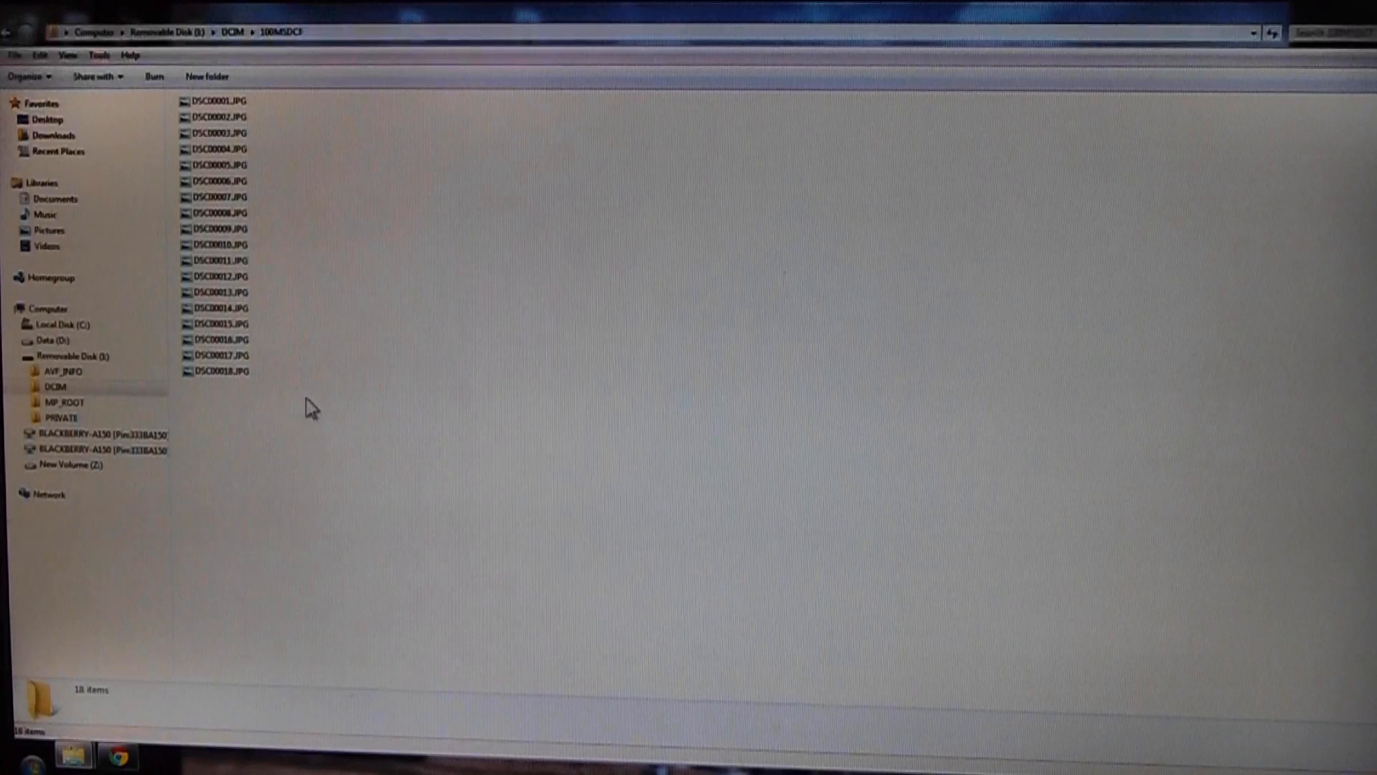
- Select all 18 JPG photos (DSC00001–DSC00018) and cut them from the card
{"action": "left_click_drag", "start_coordinate": [215, 197], "coordinate": [215, 371]}
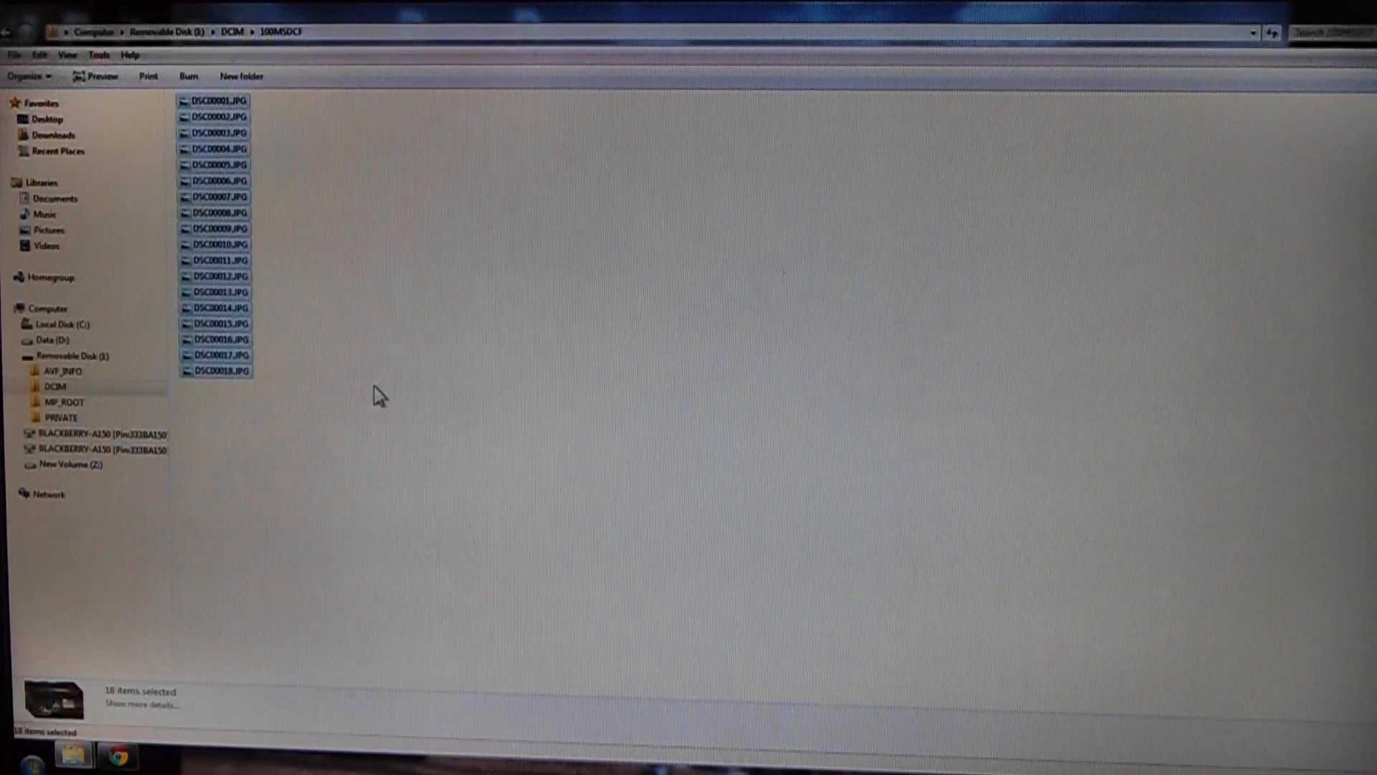
{"action": "mouse_move", "coordinate": [342, 346]}
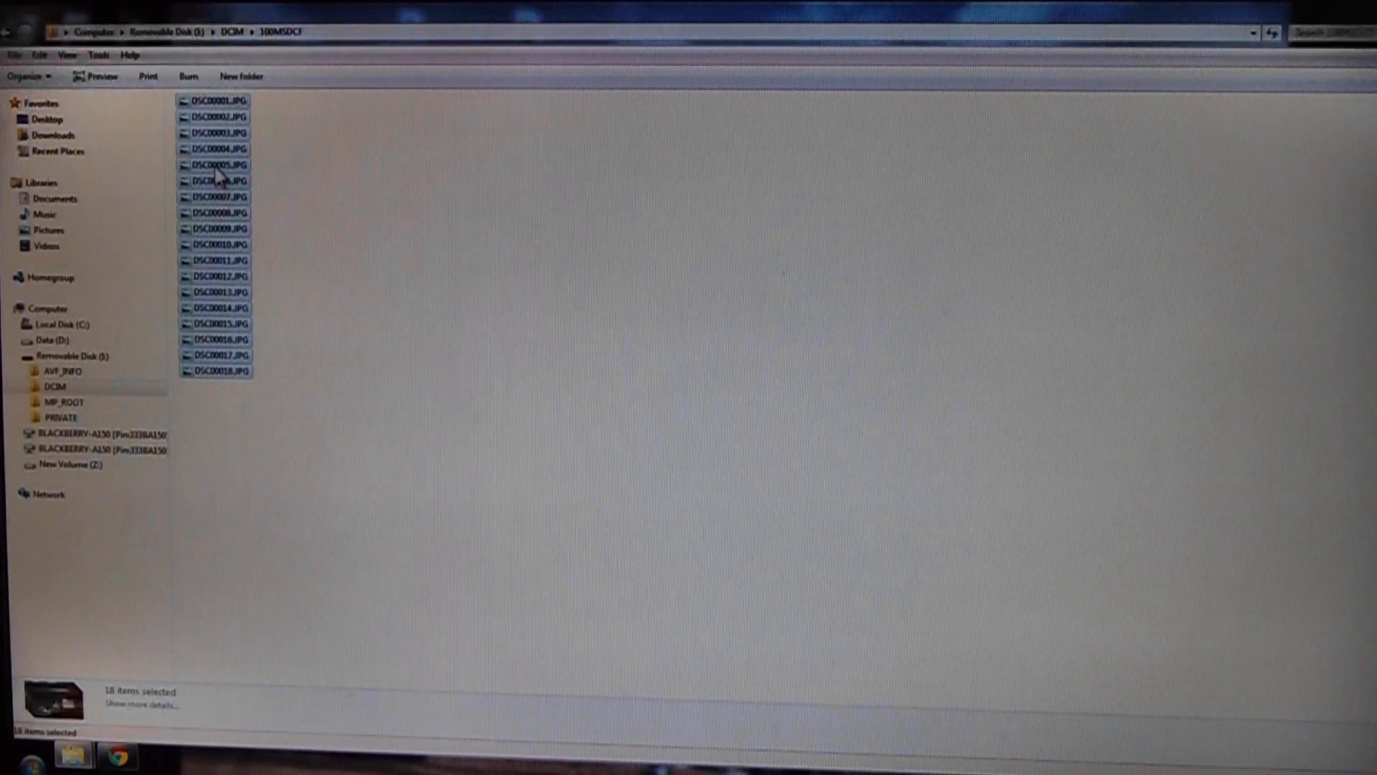
{"action": "right_click", "coordinate": [215, 181]}
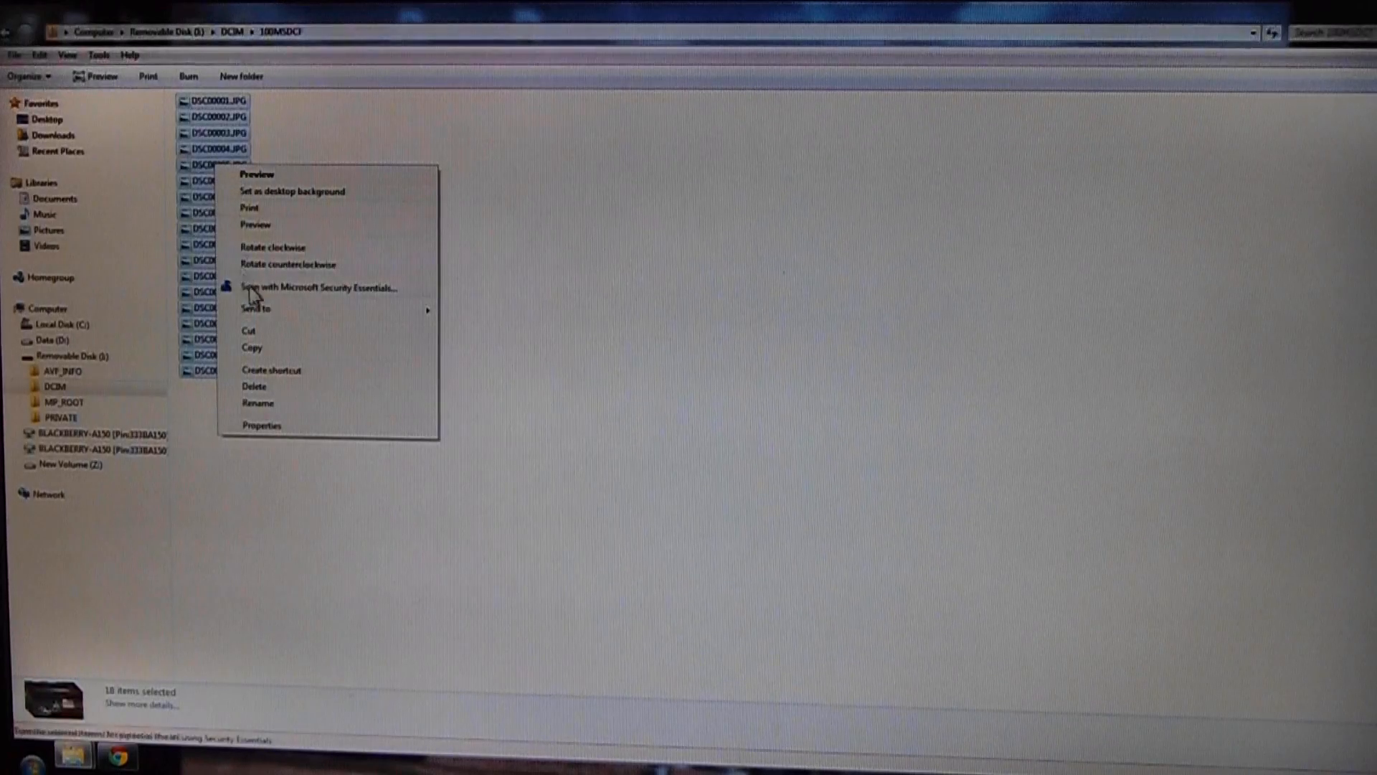
{"action": "mouse_move", "coordinate": [272, 347]}
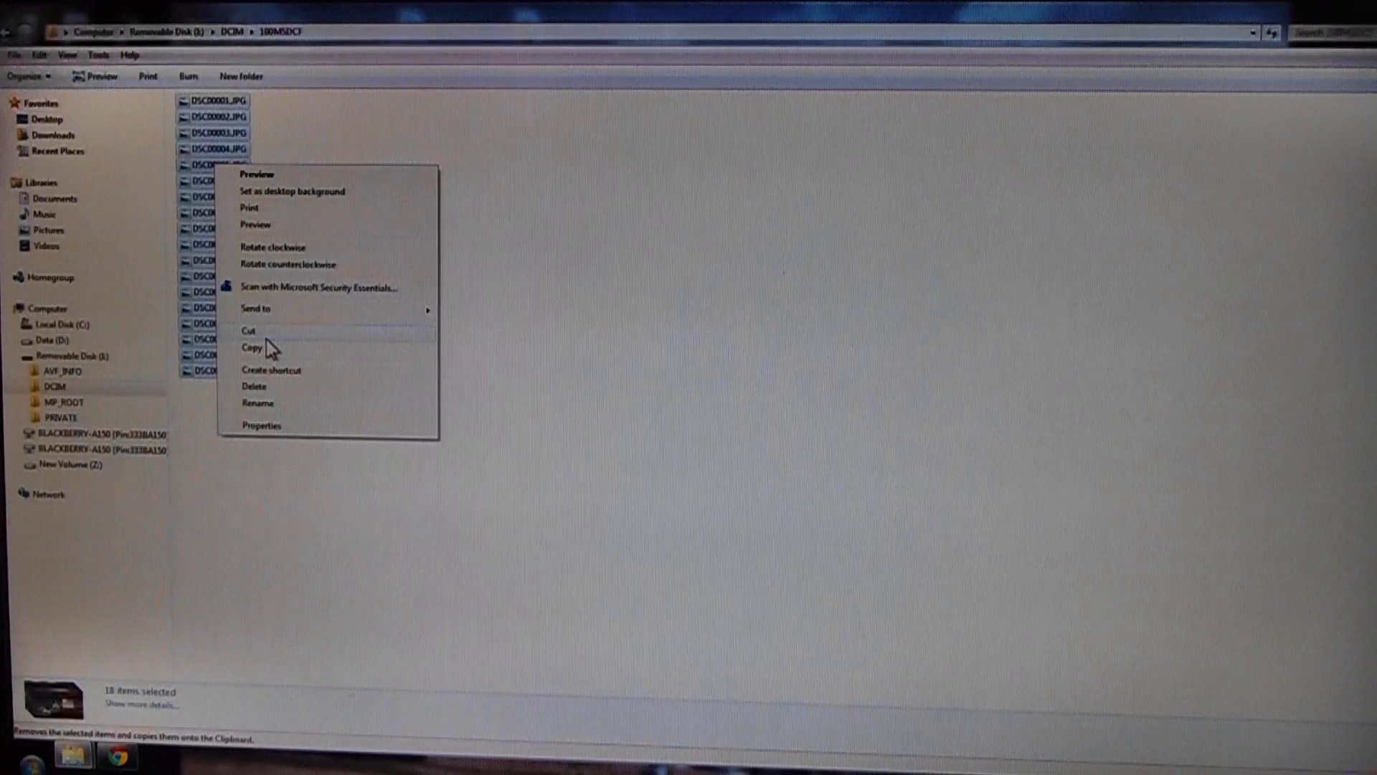
{"action": "left_click", "coordinate": [251, 348]}
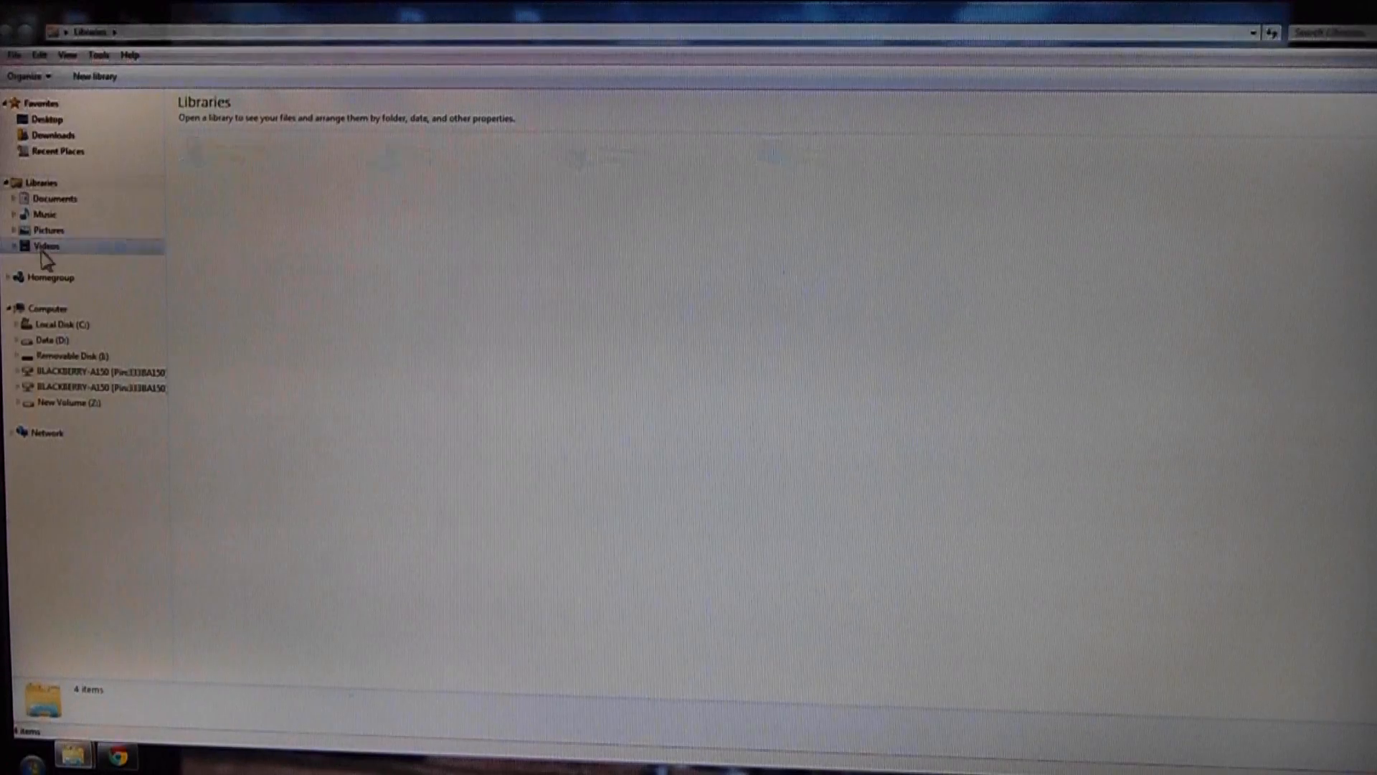
- Navigate through the Videos library toward OutputFolder and open the teaparty folder
{"action": "double_click", "coordinate": [46, 245]}
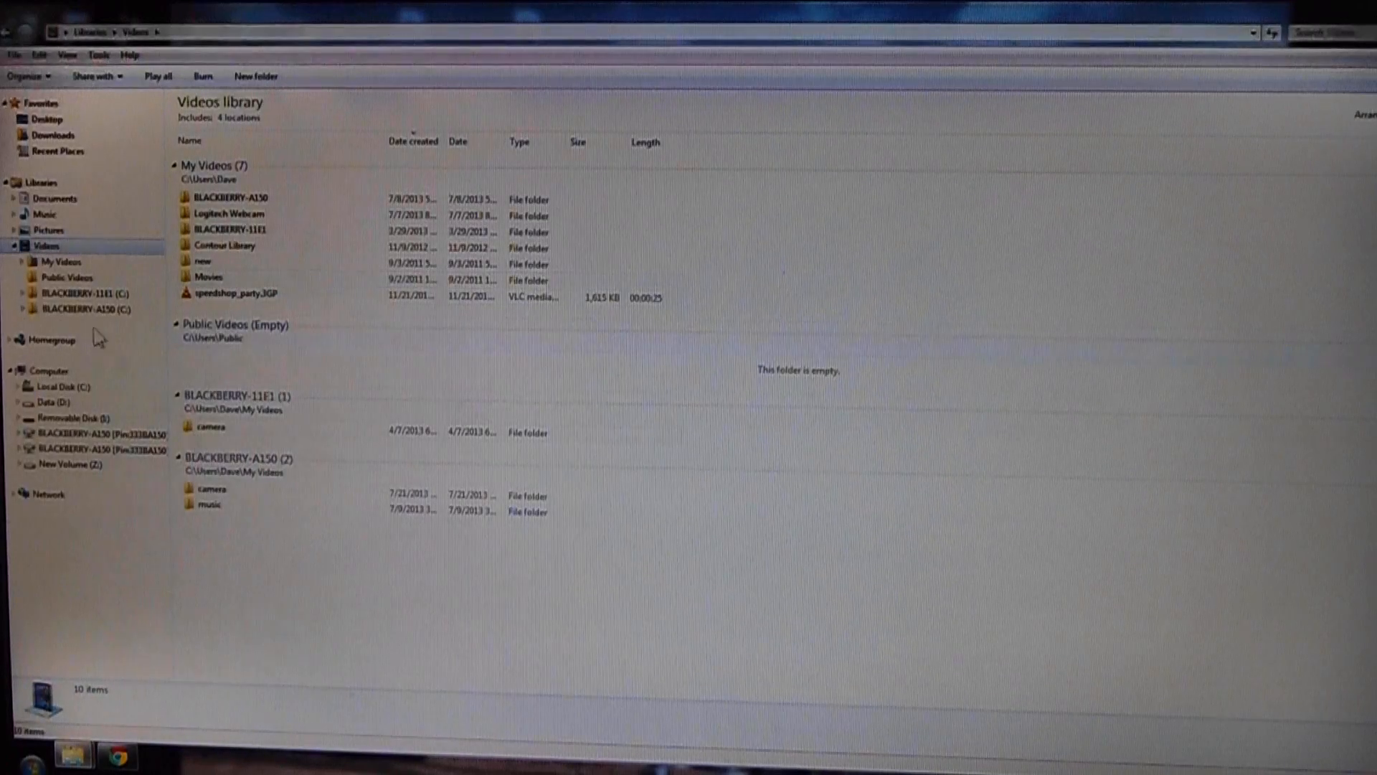
{"action": "left_click", "coordinate": [53, 134]}
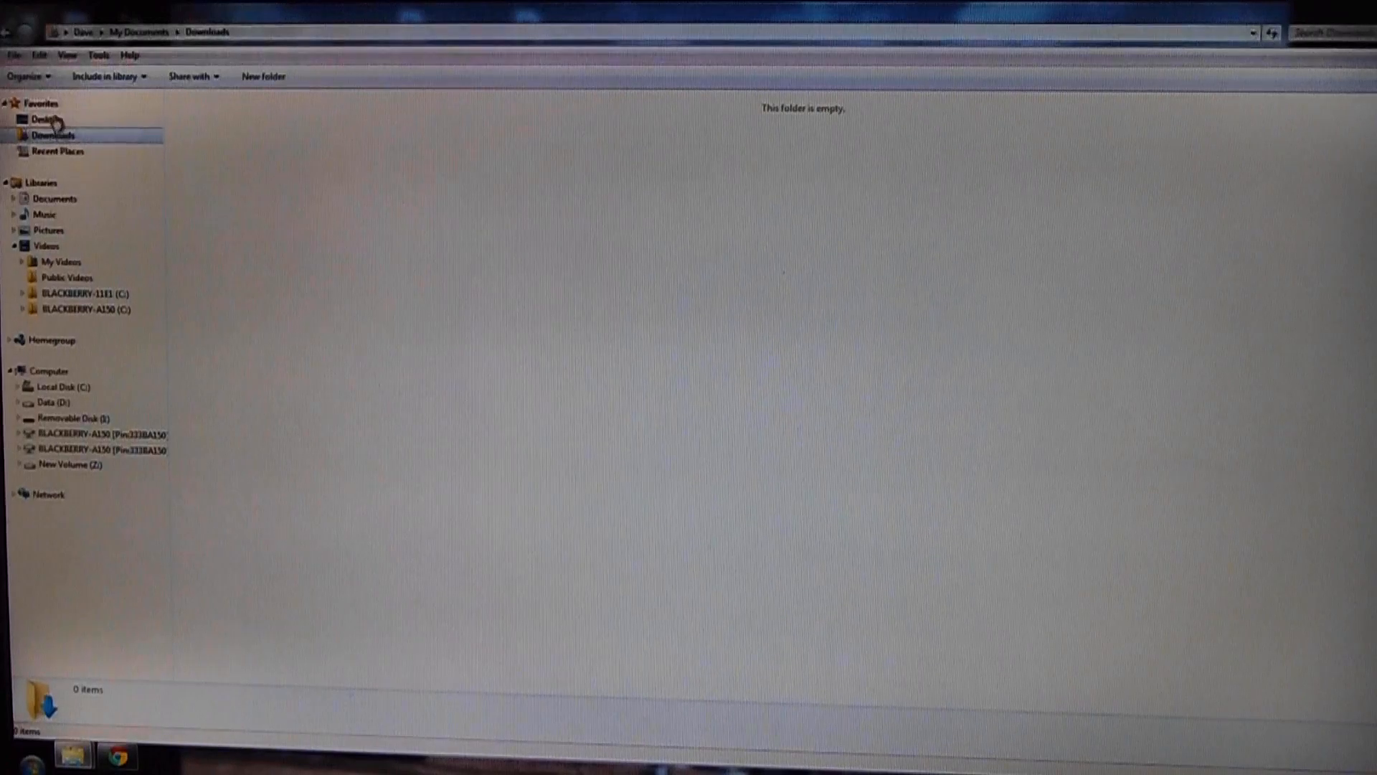
{"action": "left_click", "coordinate": [47, 119]}
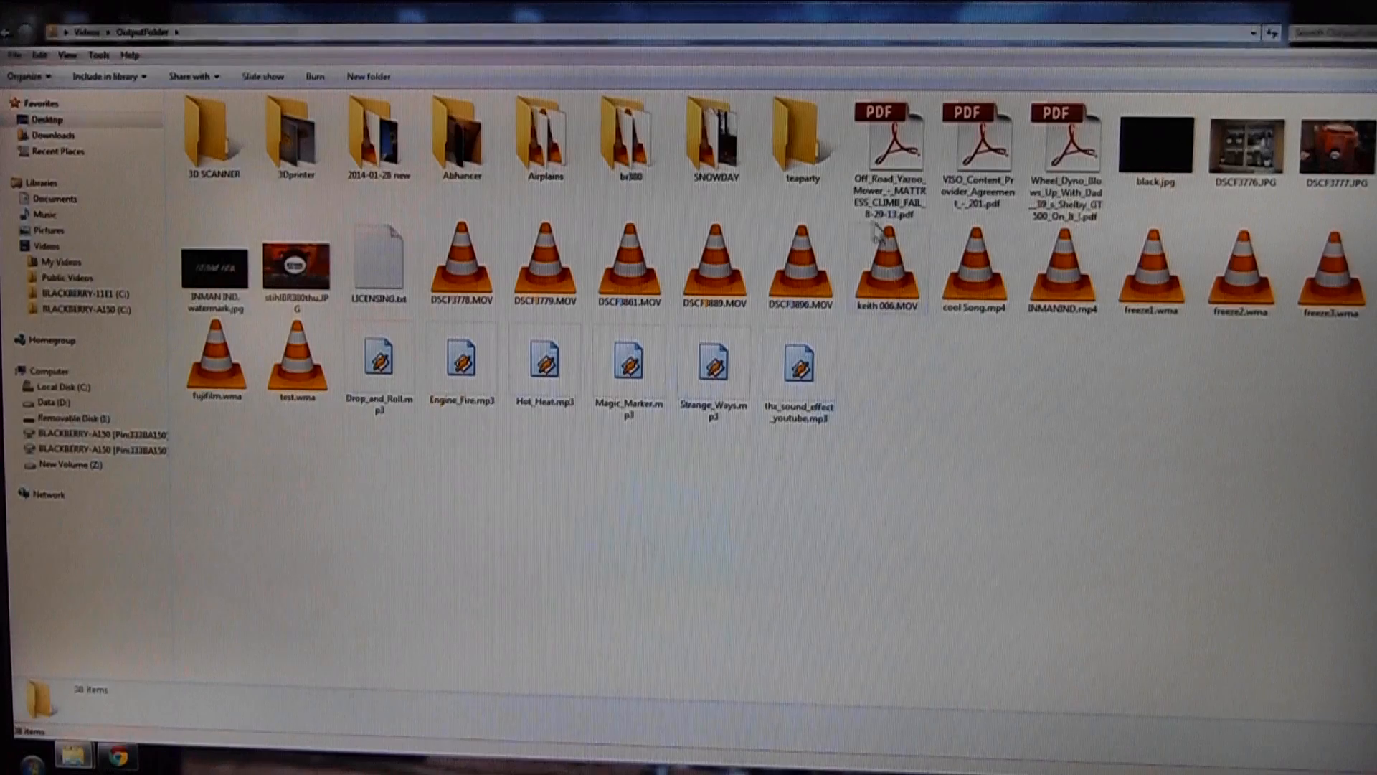
{"action": "double_click", "coordinate": [801, 132]}
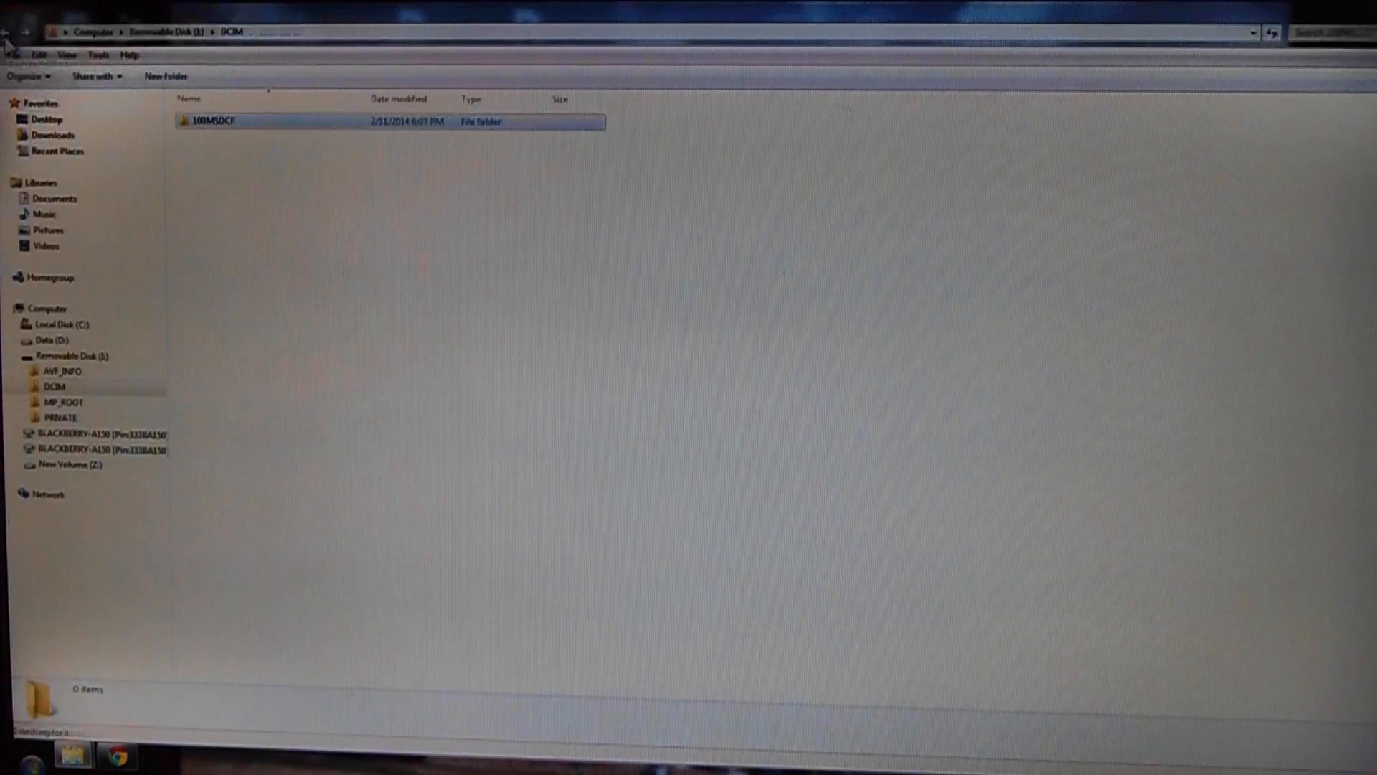
- Go back to the card's root and drill into PRIVATE\AVCHD\BDMV\STREAM
{"action": "left_click", "coordinate": [24, 33]}
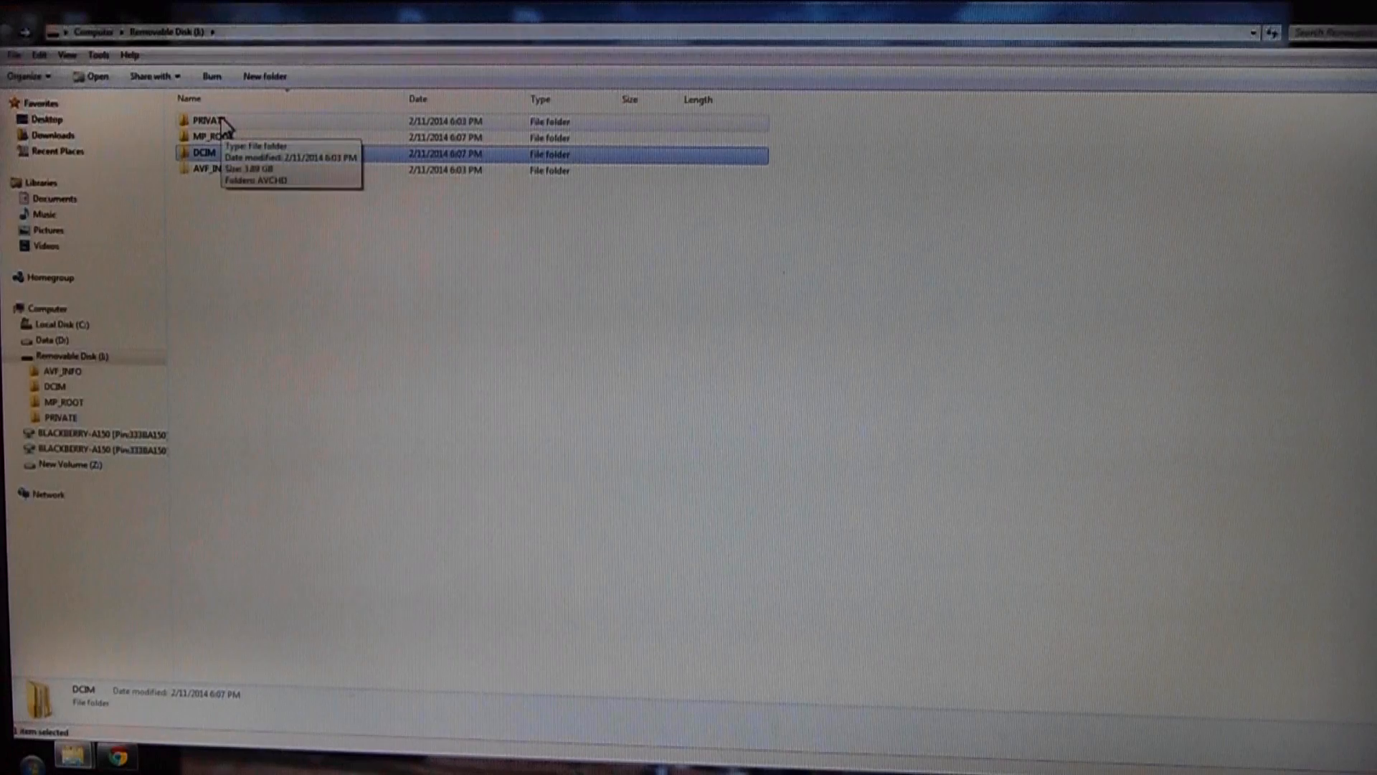
{"action": "double_click", "coordinate": [206, 121]}
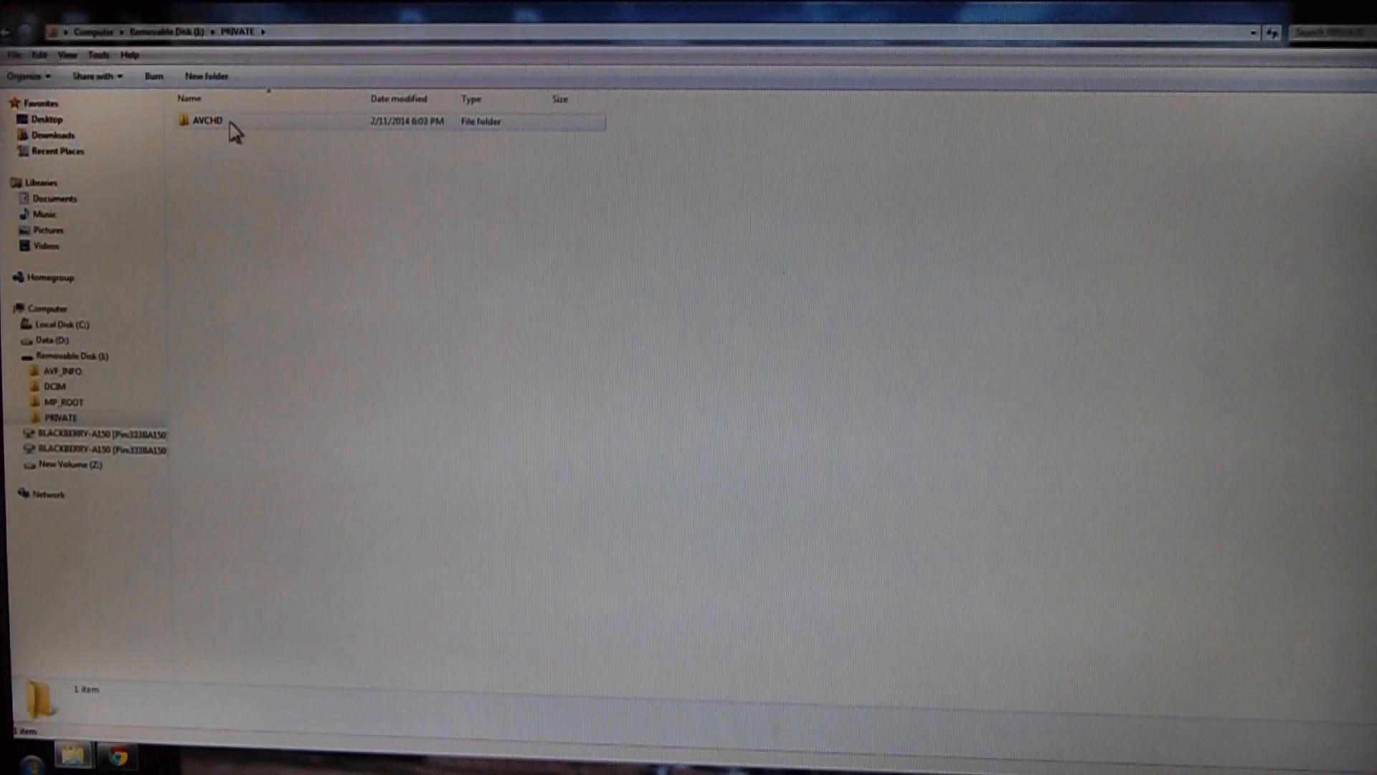
{"action": "double_click", "coordinate": [206, 120]}
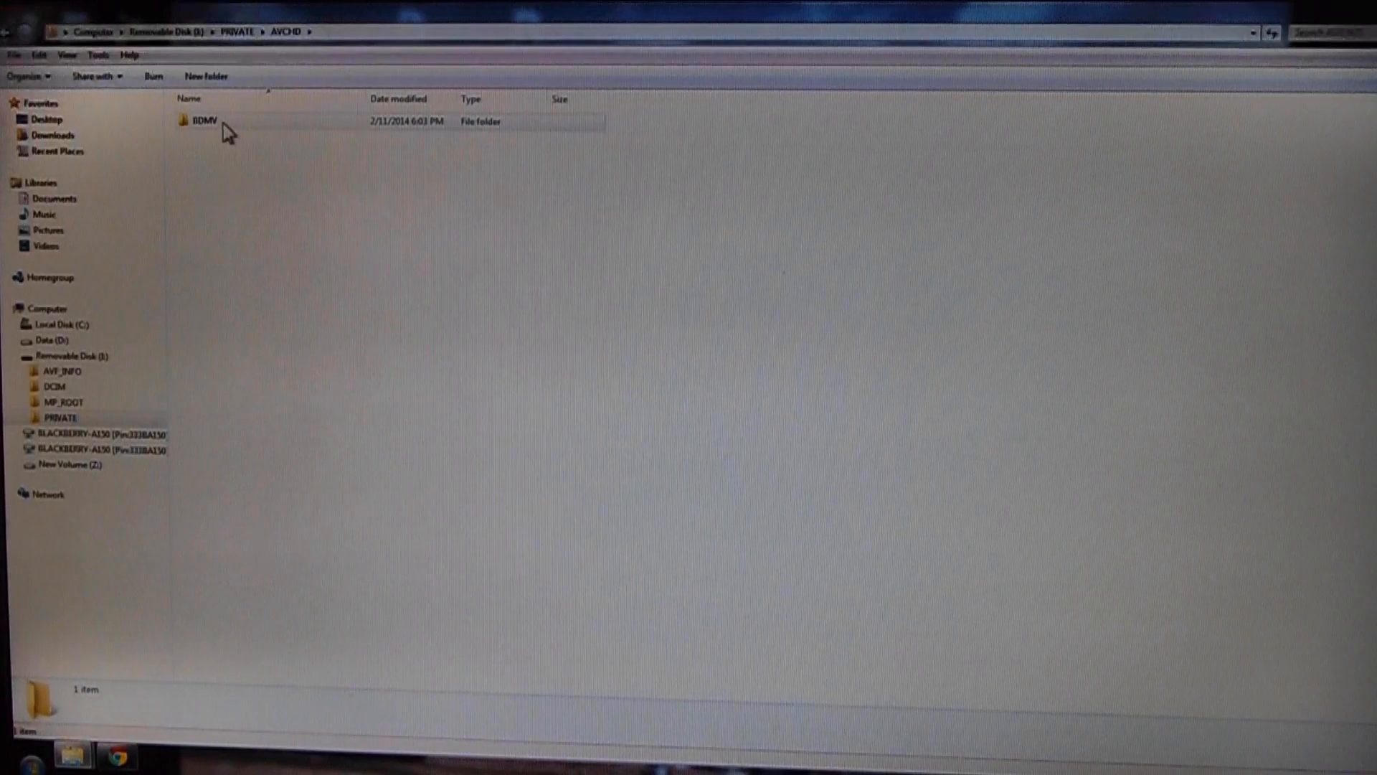
{"action": "double_click", "coordinate": [204, 120]}
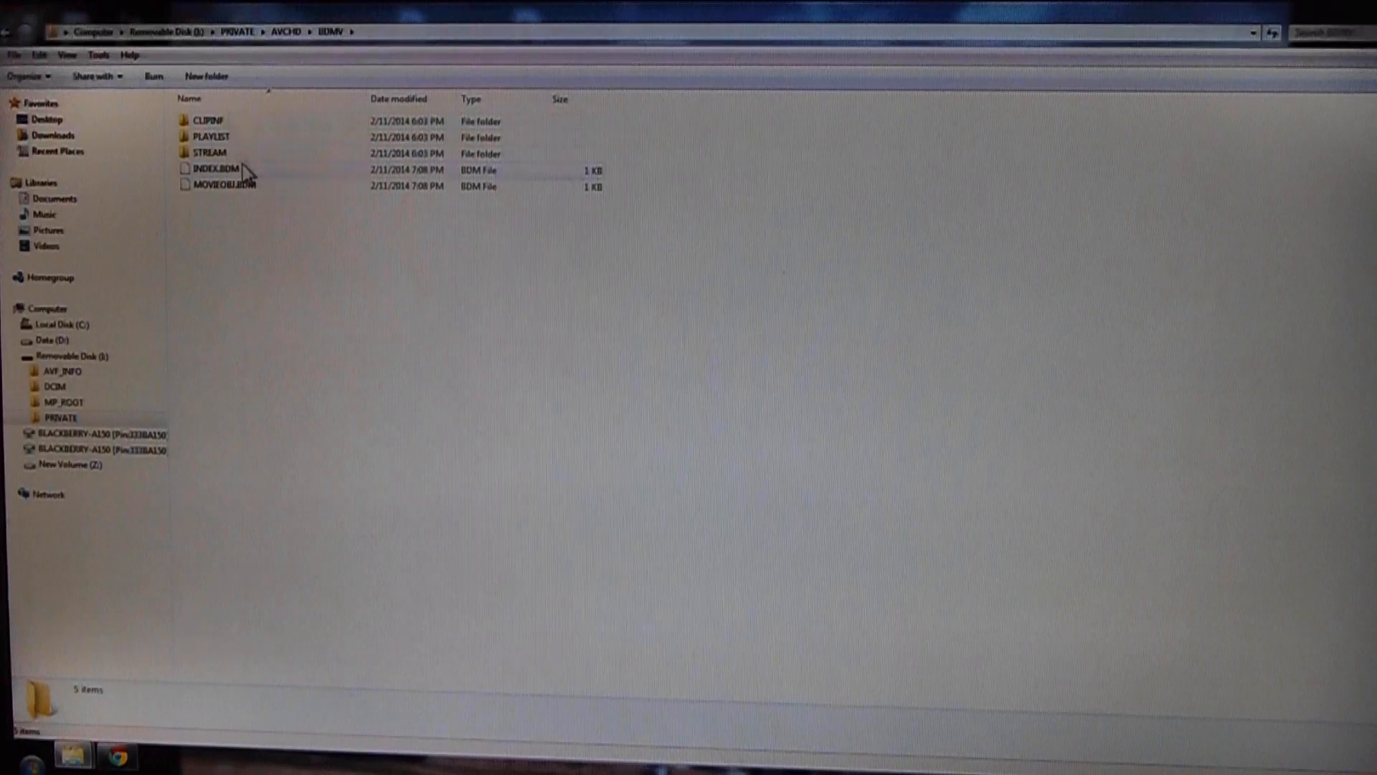
{"action": "mouse_move", "coordinate": [211, 153]}
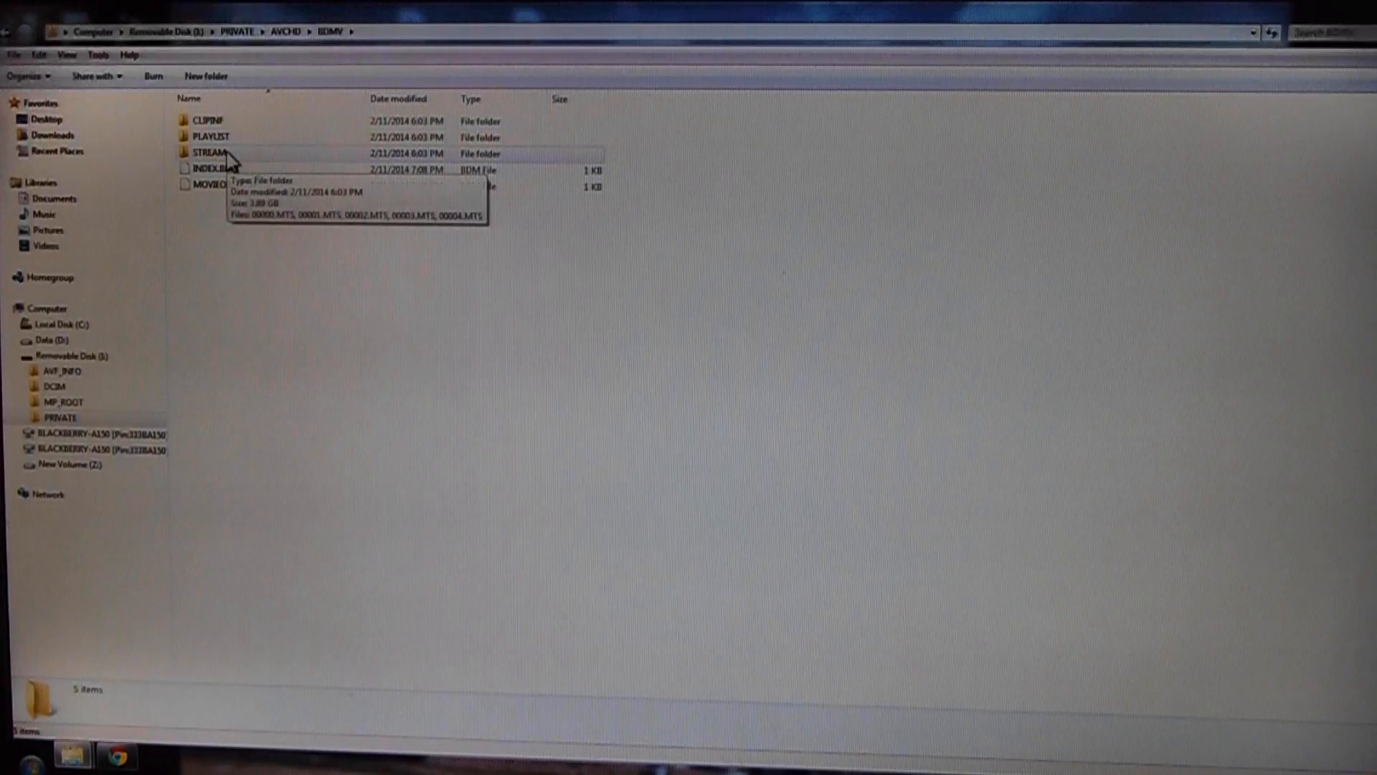
{"action": "double_click", "coordinate": [211, 152]}
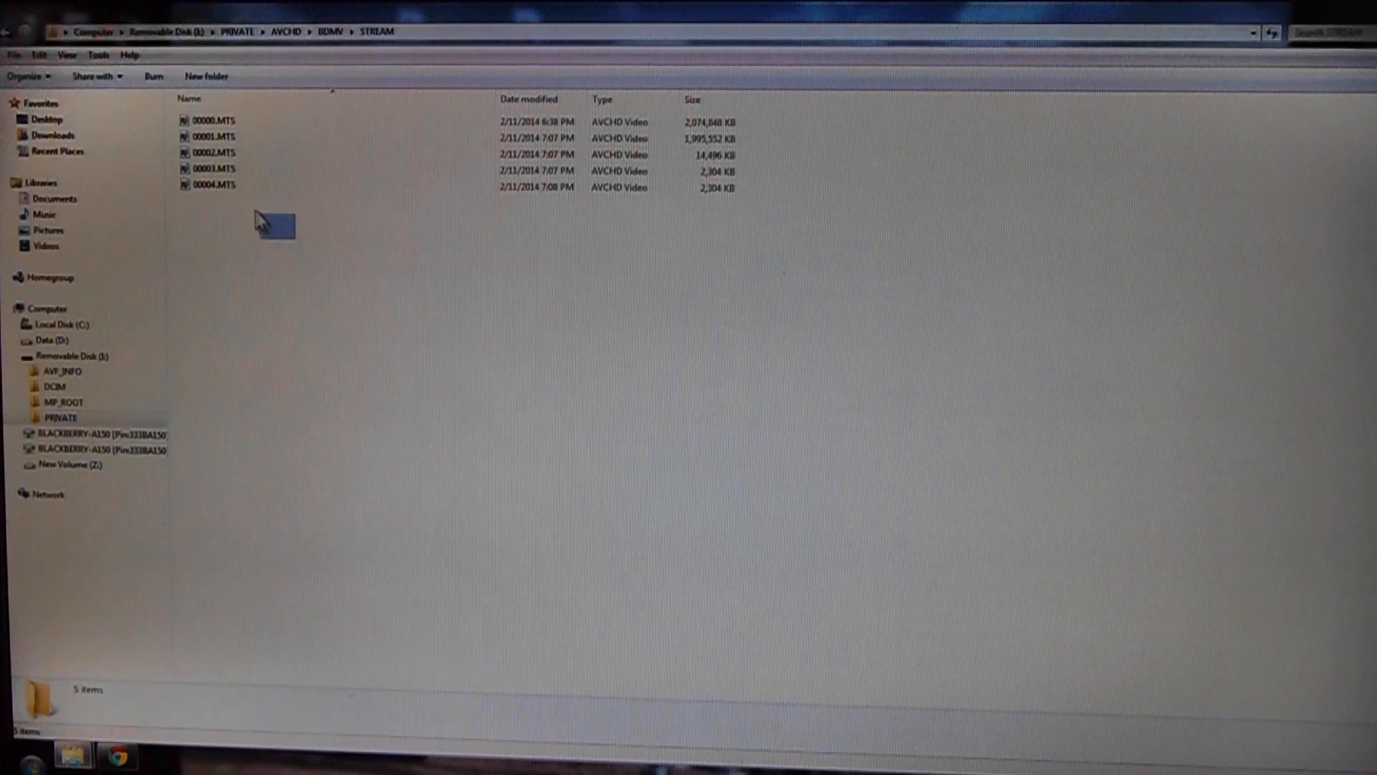
- Cut all five clips 00000–00004.MTS and paste them into teaparty beside the photos
{"action": "key", "text": "ctrl+a"}
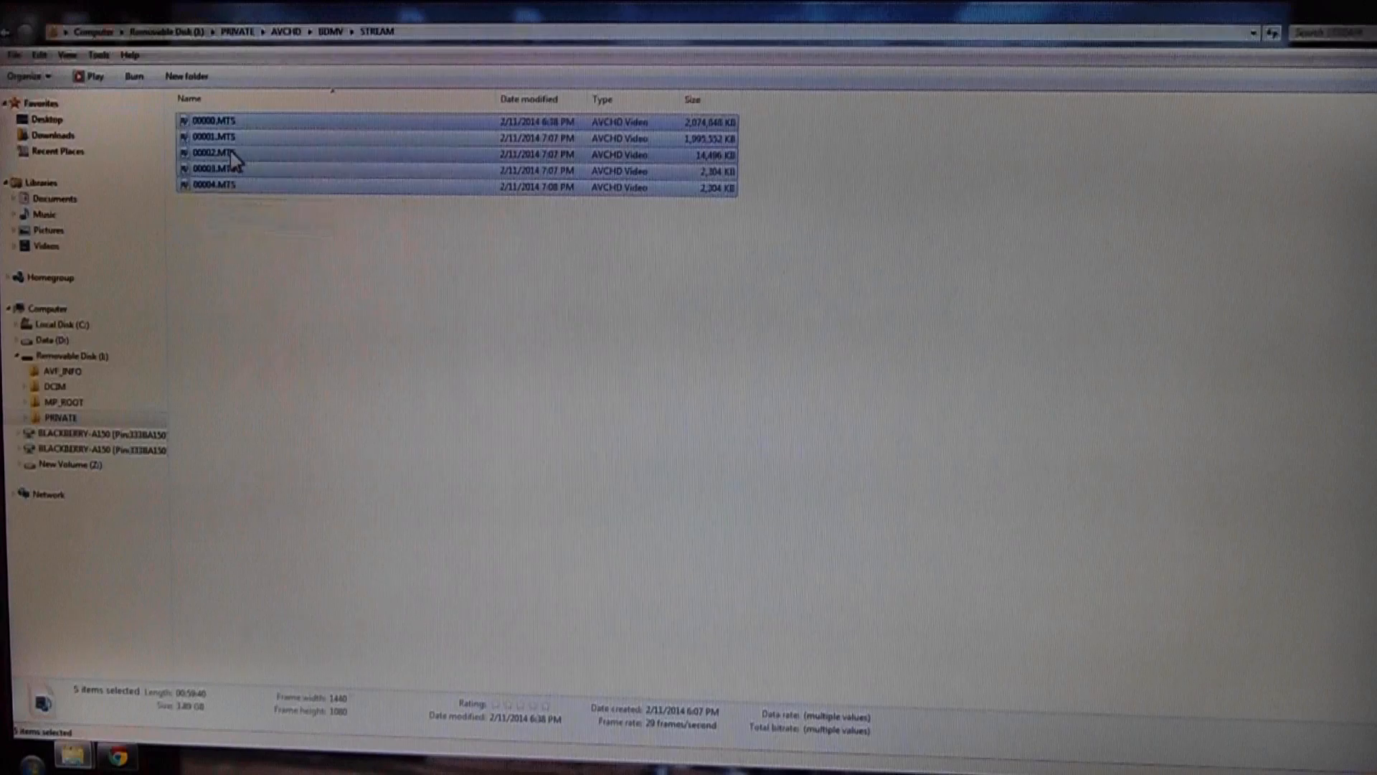
{"action": "right_click", "coordinate": [216, 152]}
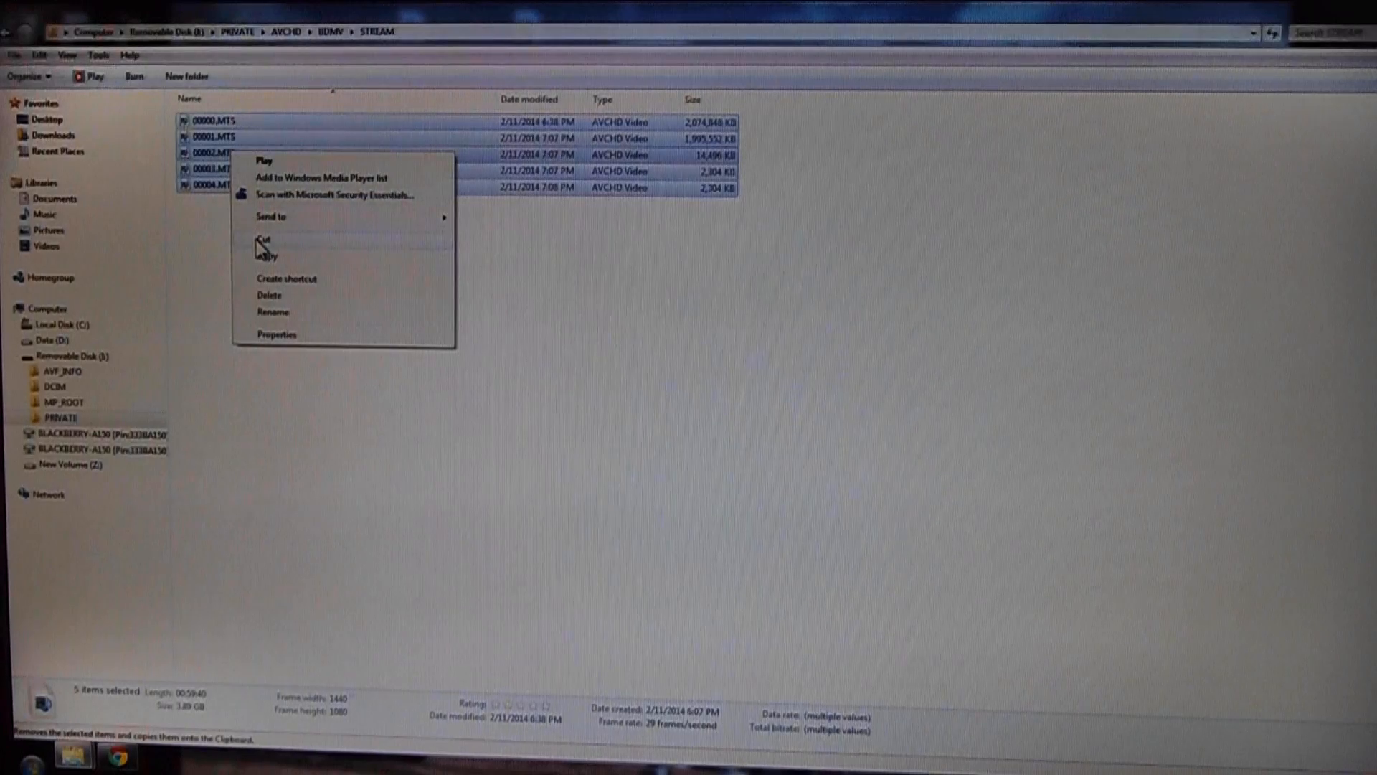
{"action": "left_click", "coordinate": [266, 255]}
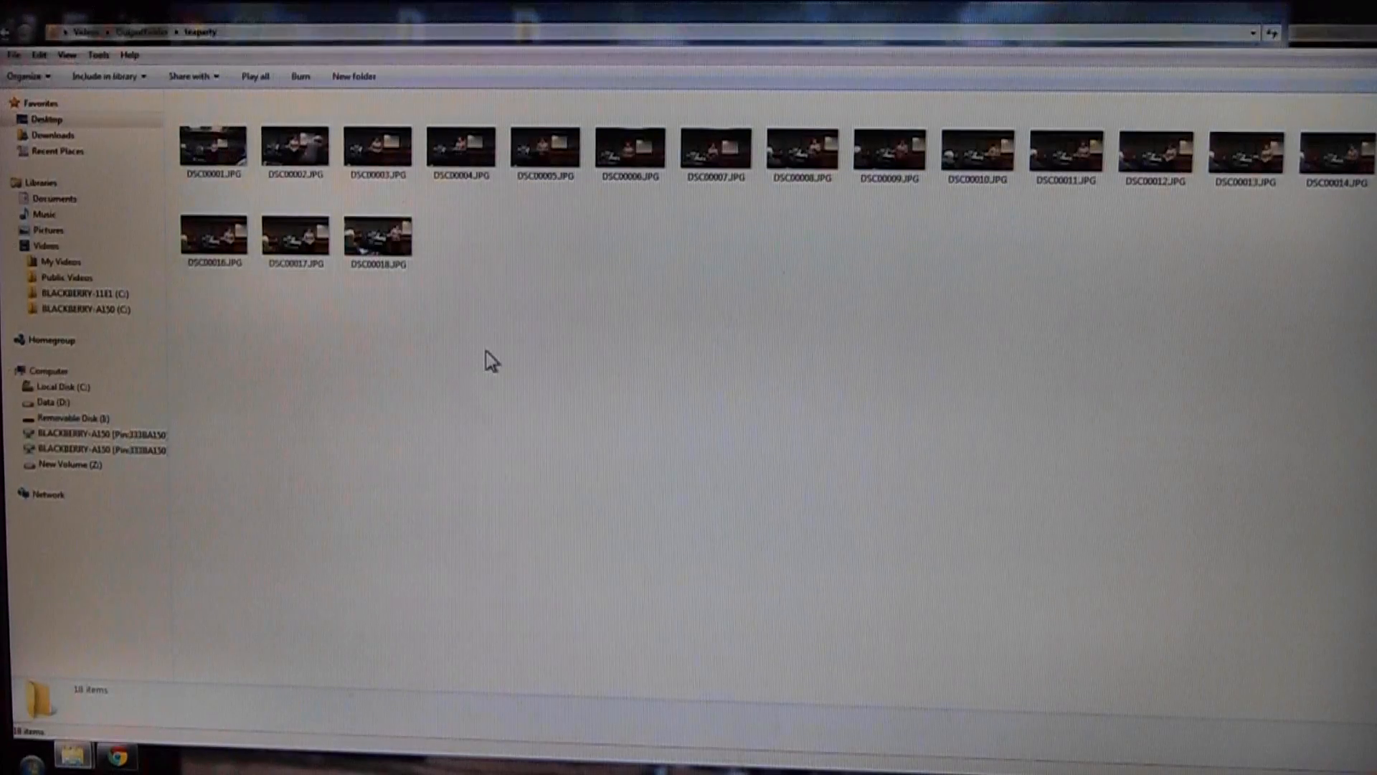
{"action": "right_click", "coordinate": [490, 360]}
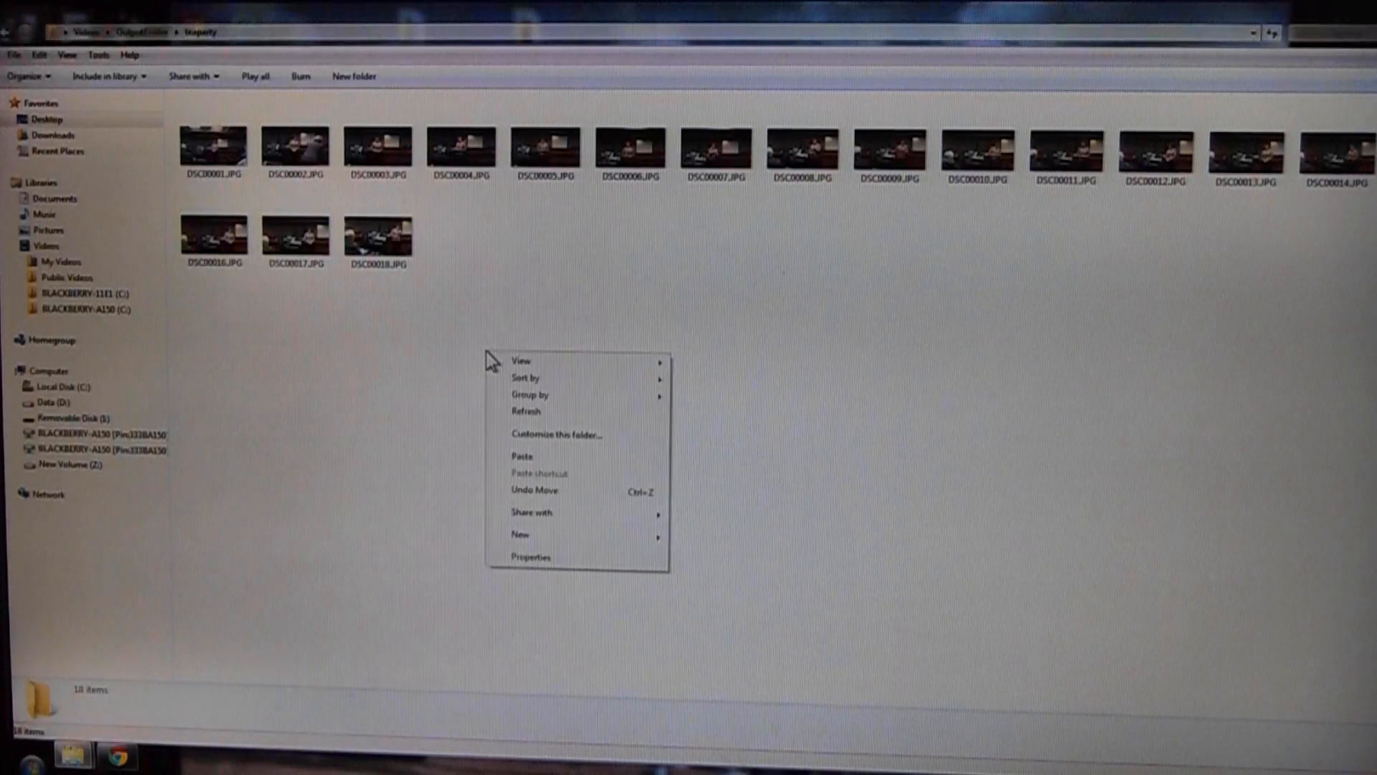
{"action": "left_click", "coordinate": [521, 456]}
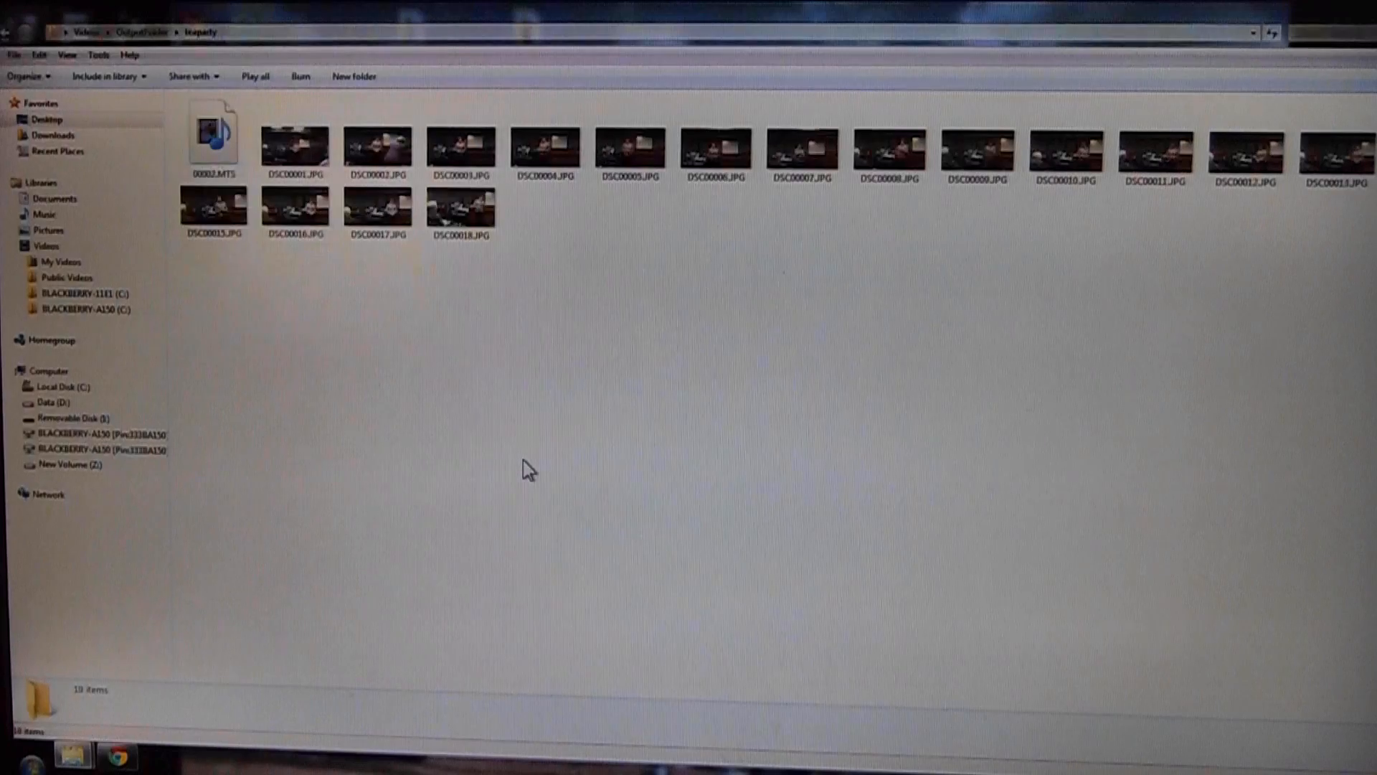